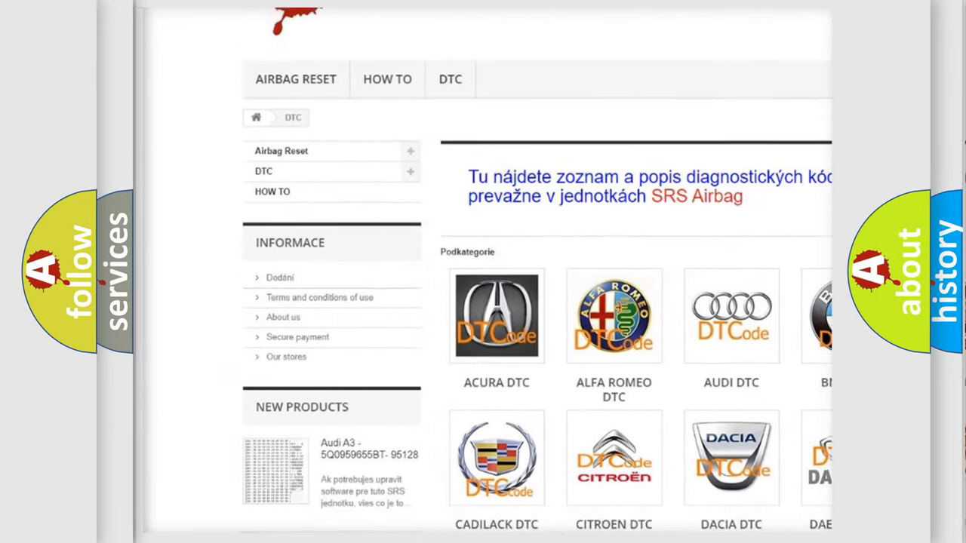
pyautogui.scroll(-3)
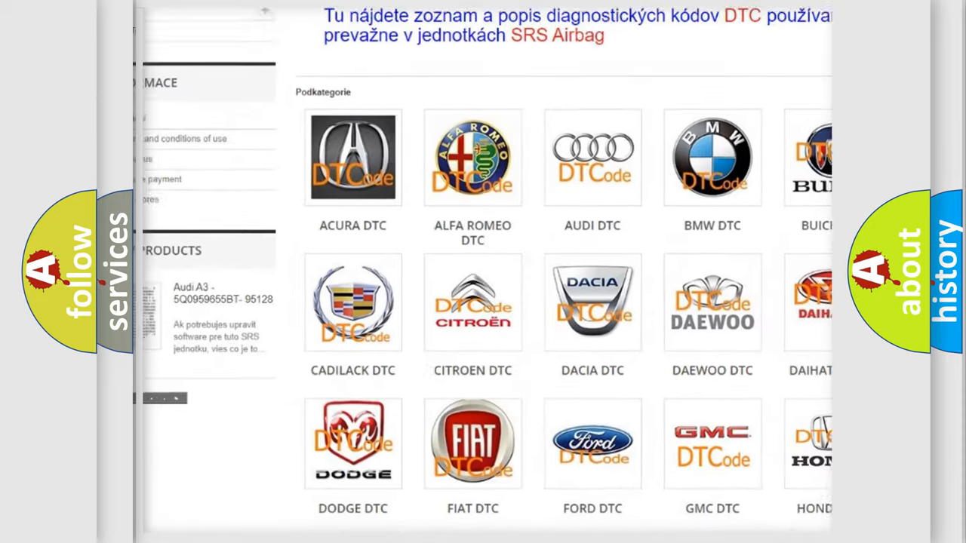
pyautogui.scroll(-3)
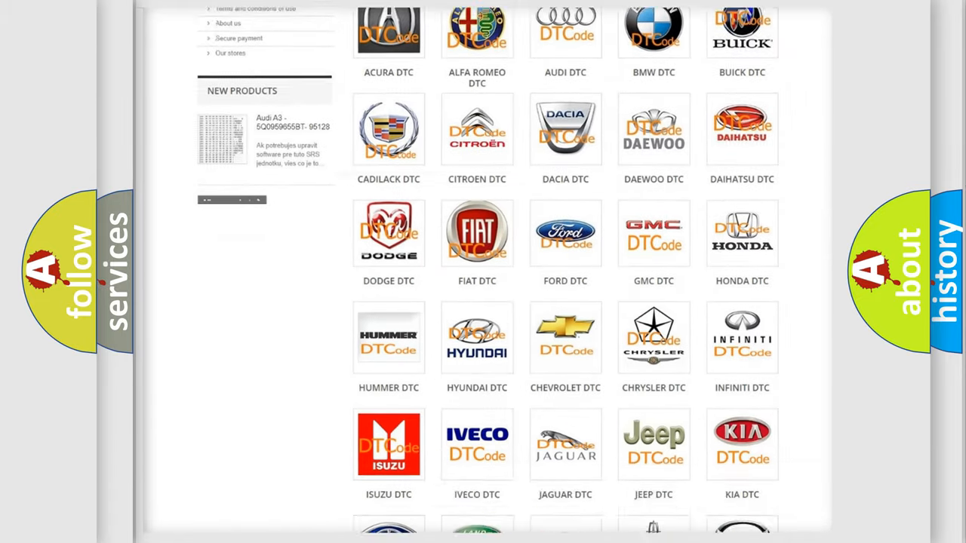
pyautogui.scroll(-3)
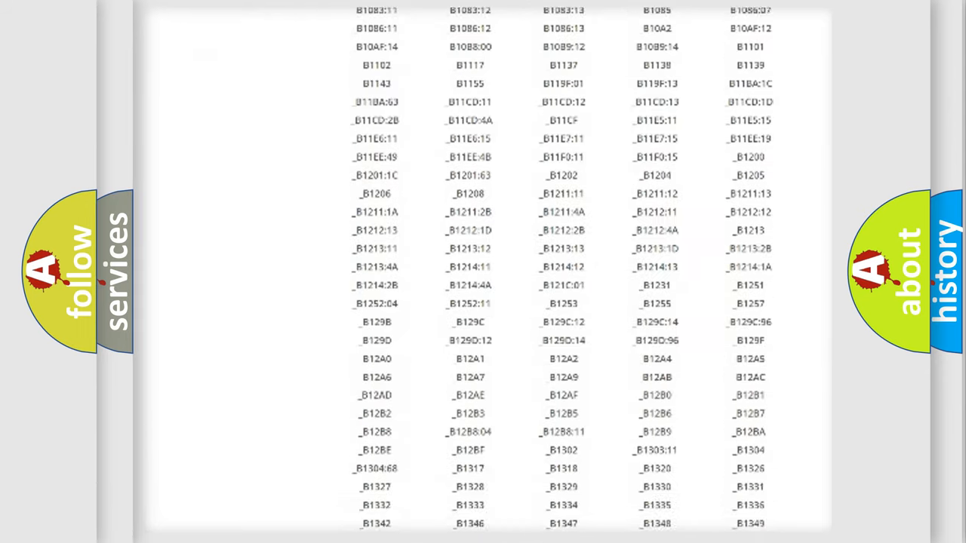
pyautogui.scroll(-3)
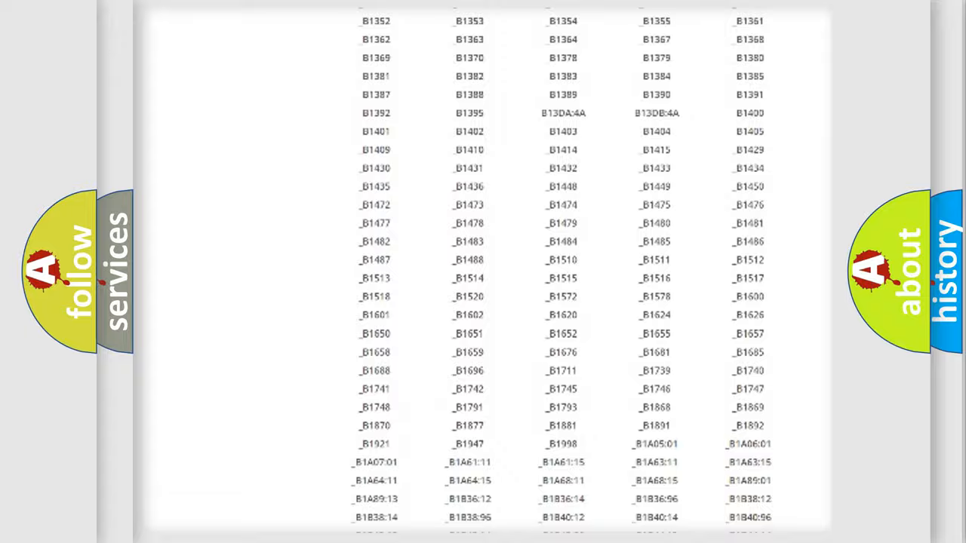